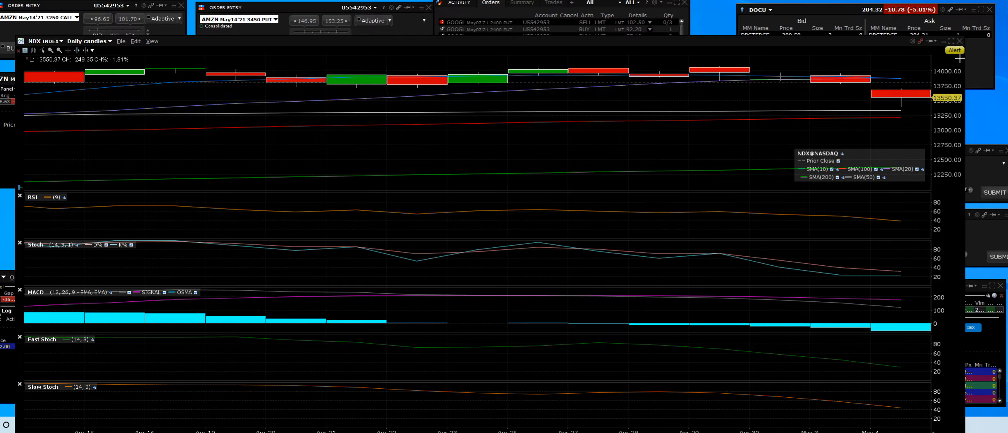
mouse_move(903, 104)
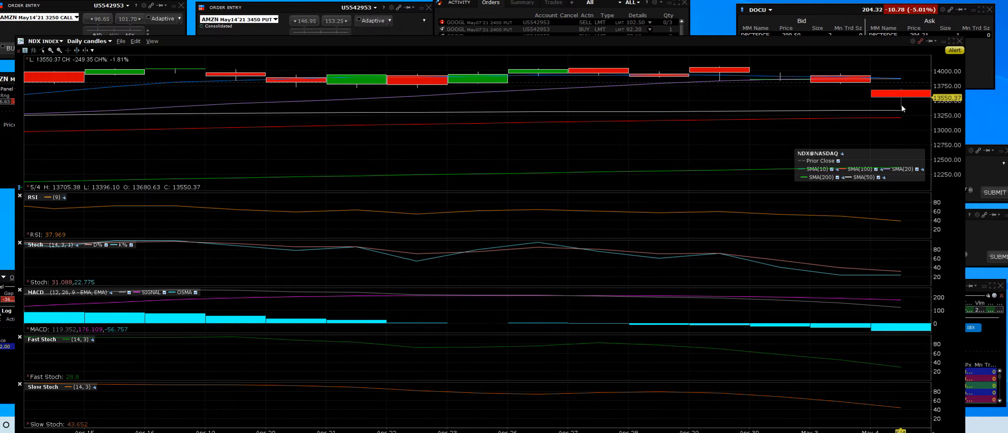
mouse_move(895, 110)
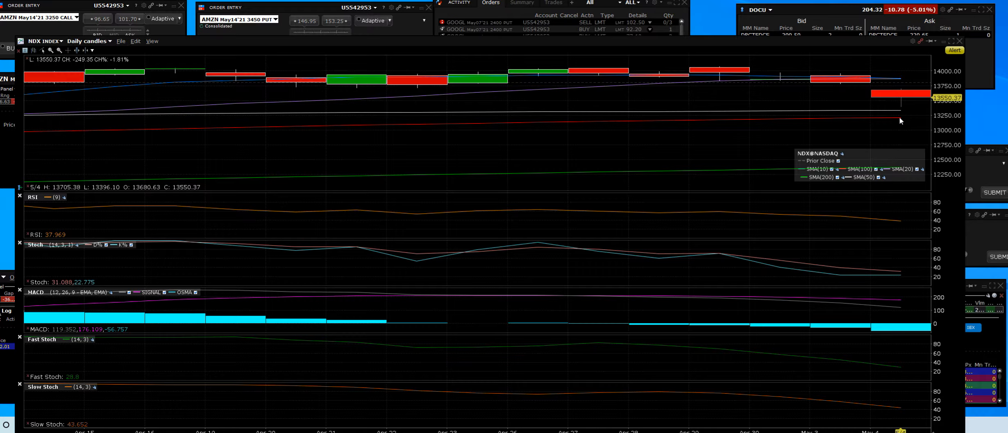
mouse_move(984, 98)
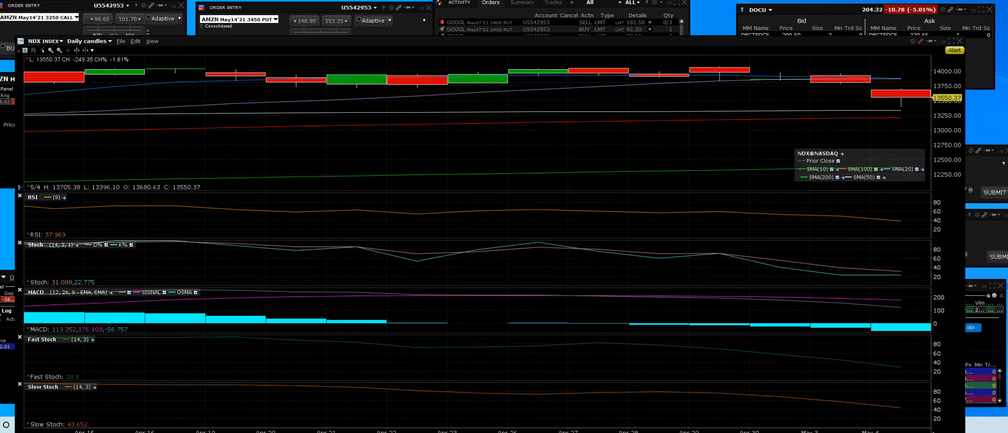
Switch the chart symbol to the RUT Russell index and review its daily indicators
left_click(41, 40)
type("RUT")
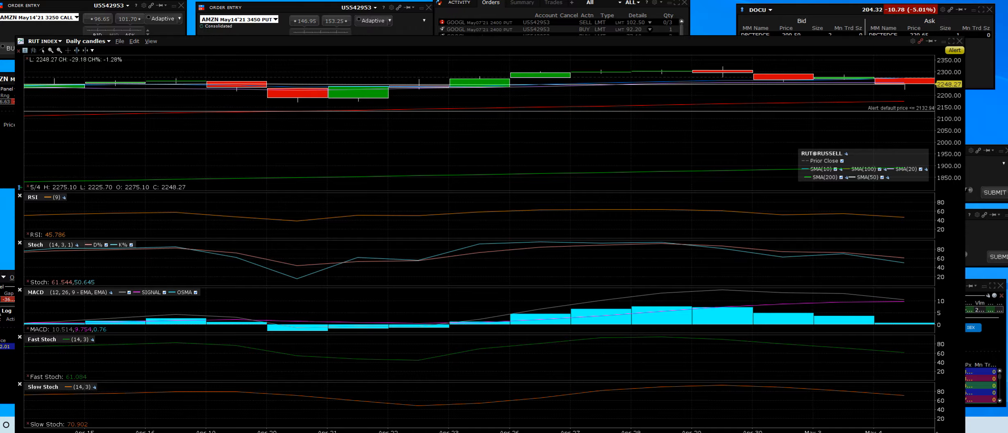
left_click(43, 41)
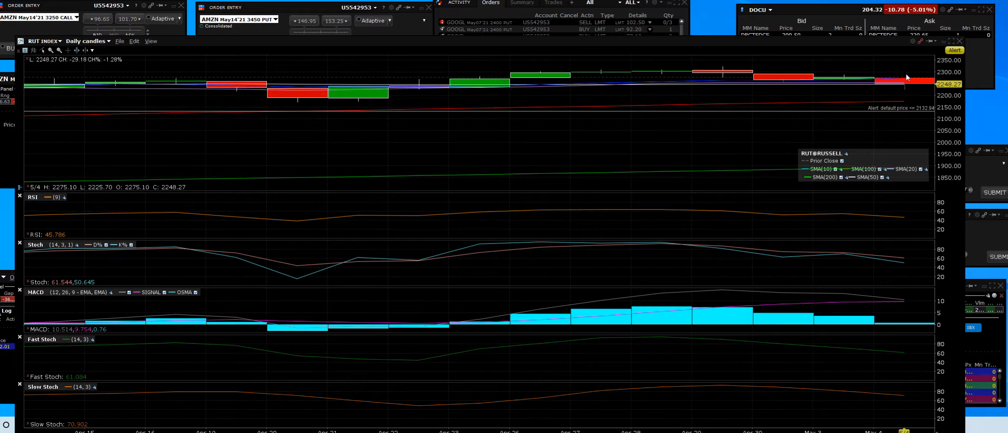
mouse_move(905, 79)
type("TQQQ")
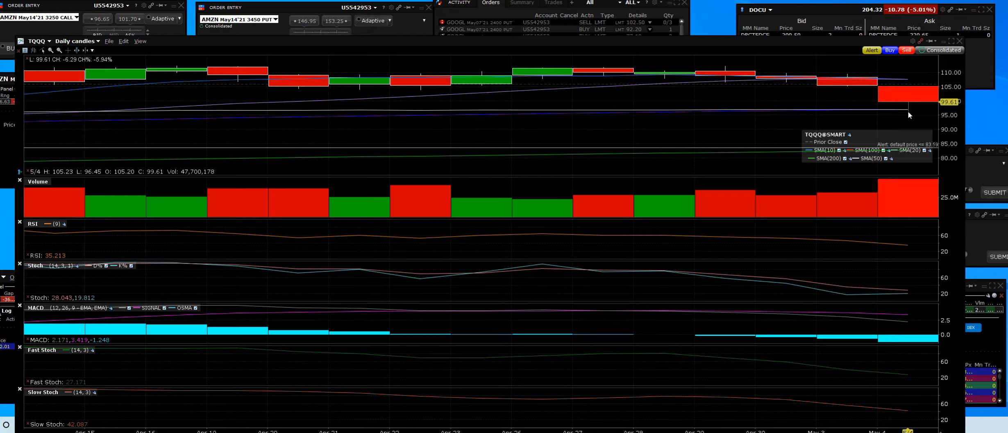
mouse_move(913, 91)
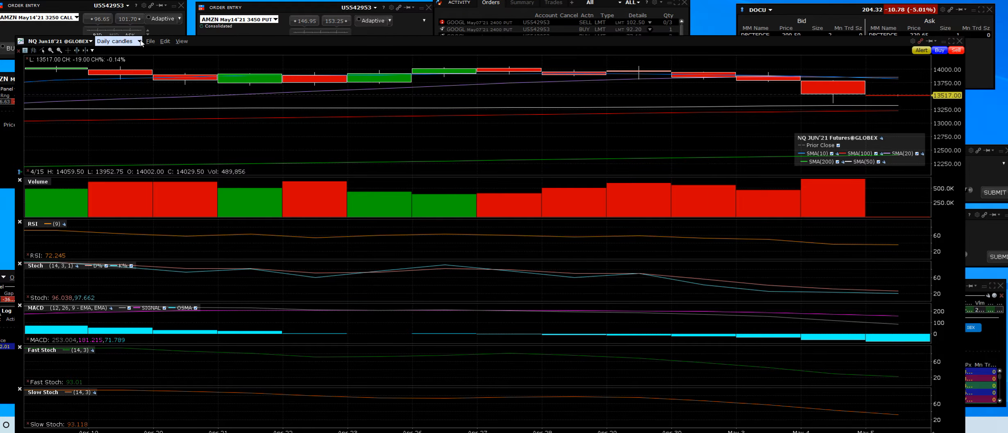
Open the 'Daily candles' dropdown on the NQ Jun'21 futures chart
left_click(118, 41)
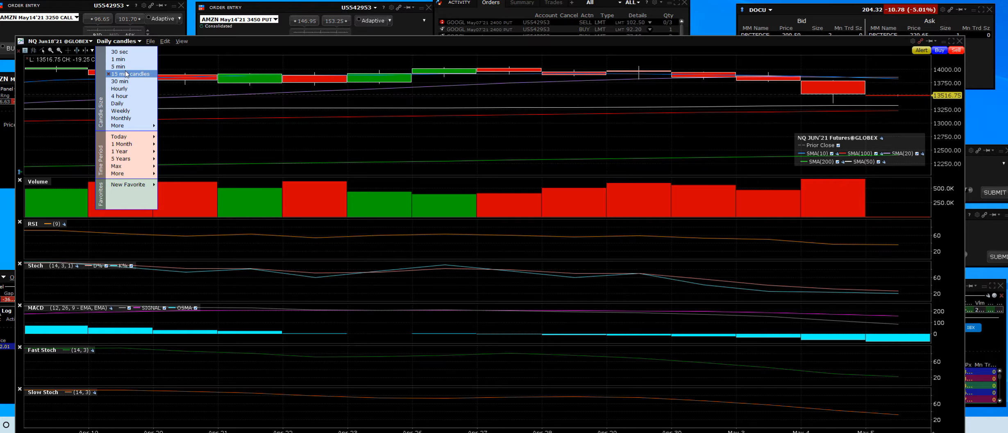
Choose '5 min' to show the NQ futures as 5-minute candles with volume
left_click(118, 67)
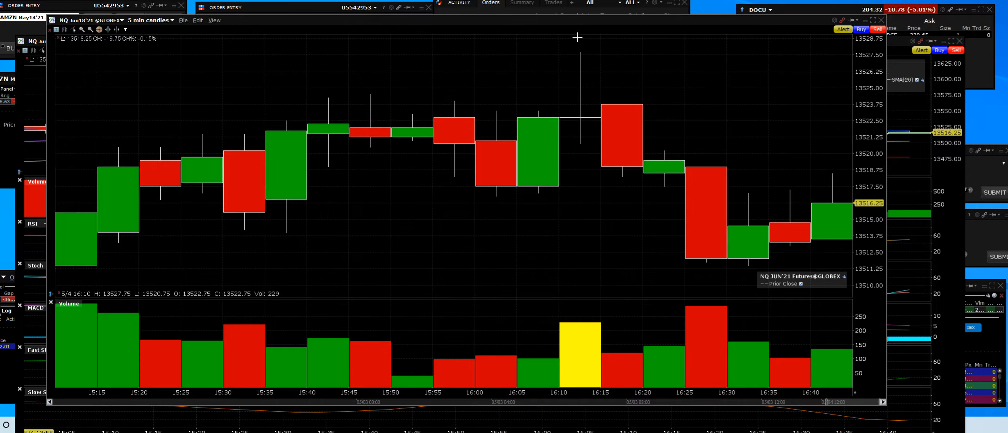
mouse_move(712, 226)
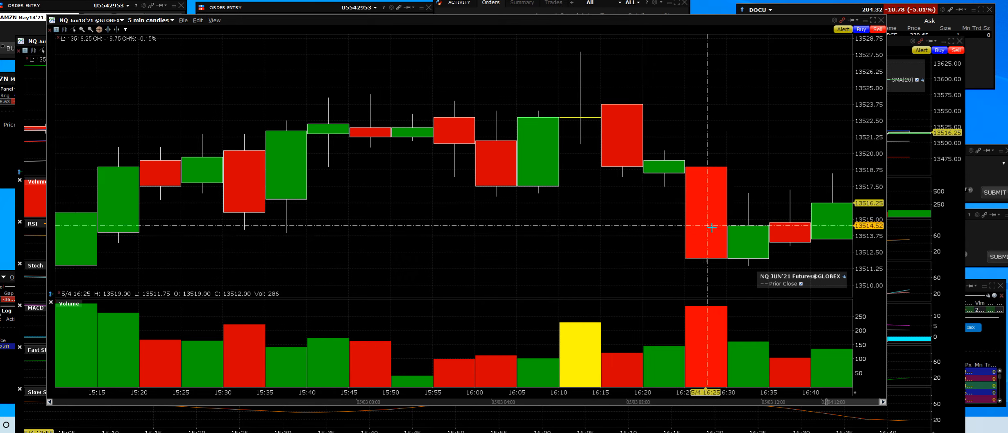
mouse_move(662, 177)
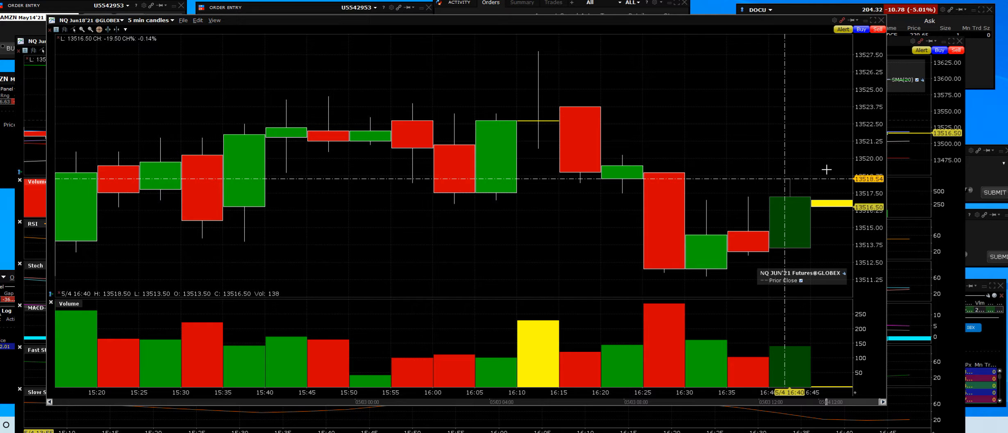
mouse_move(550, 55)
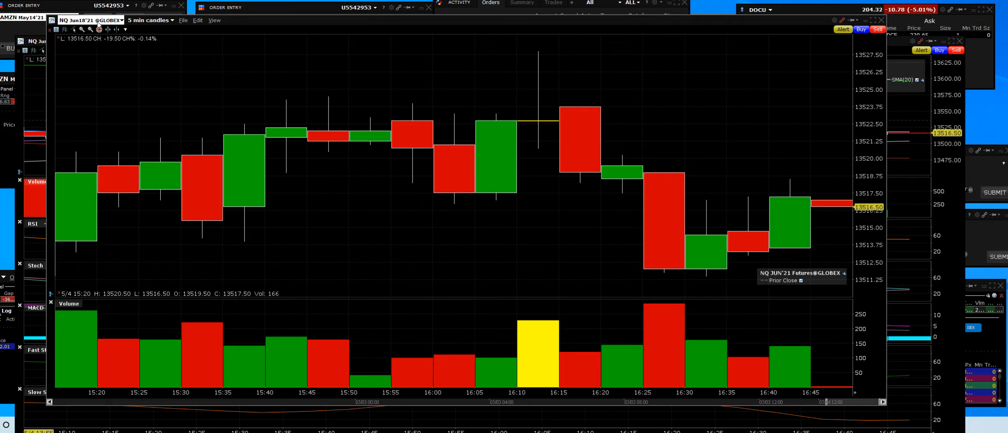
mouse_move(836, 207)
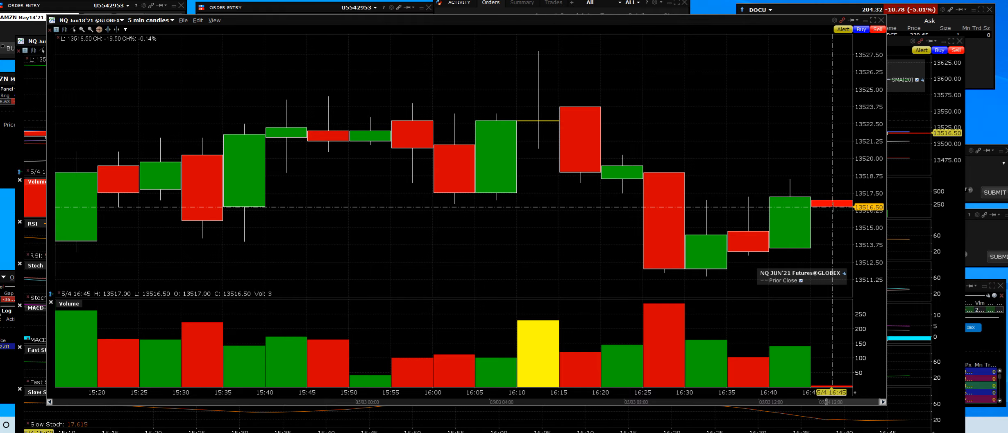
mouse_move(846, 197)
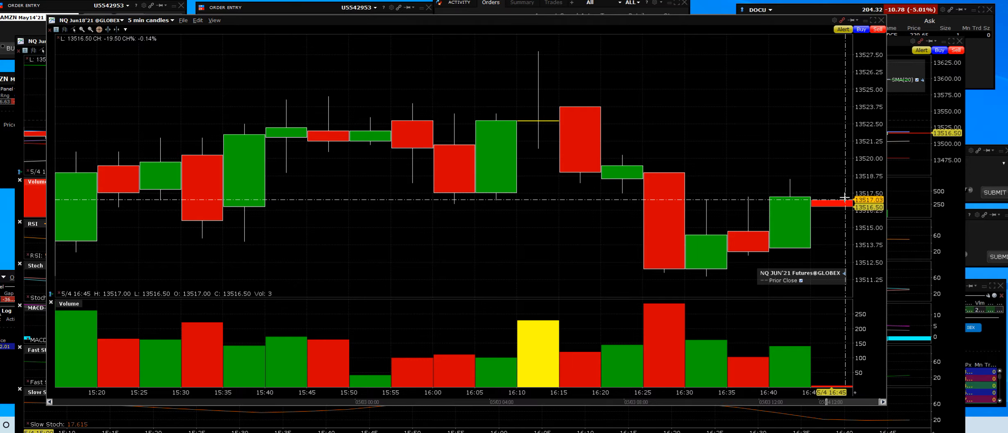
mouse_move(688, 273)
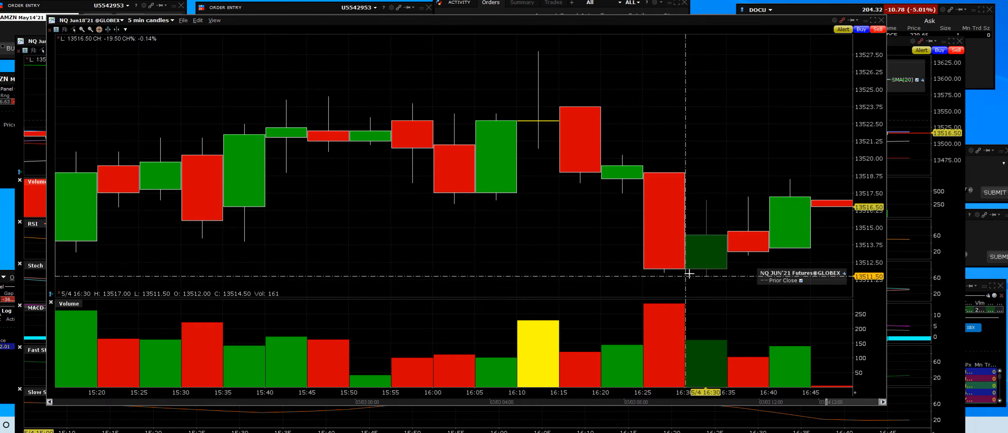
mouse_move(732, 259)
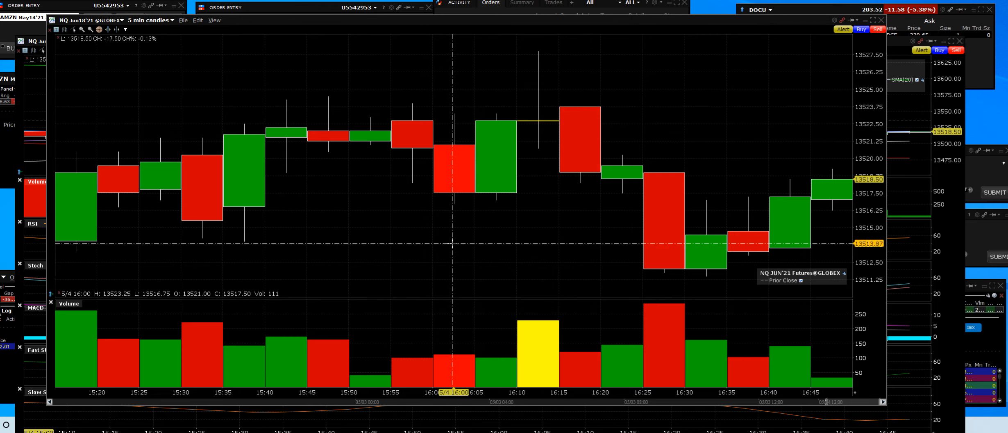
mouse_move(456, 239)
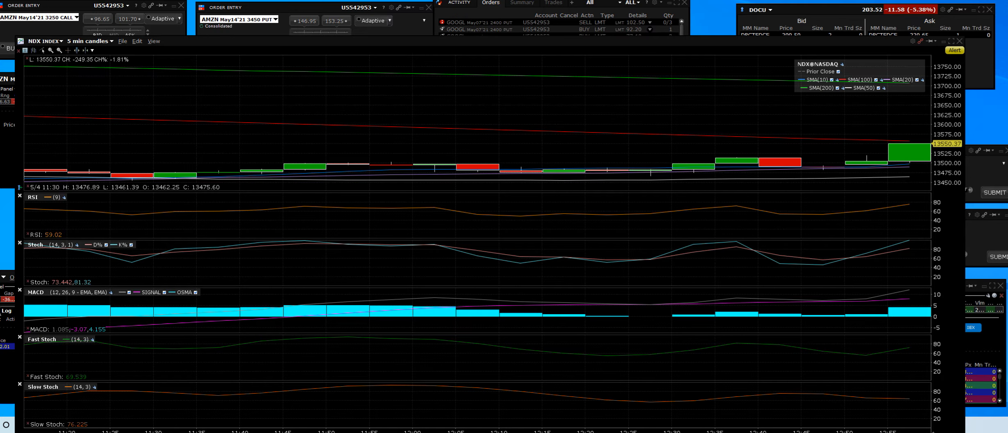
left_click(90, 41)
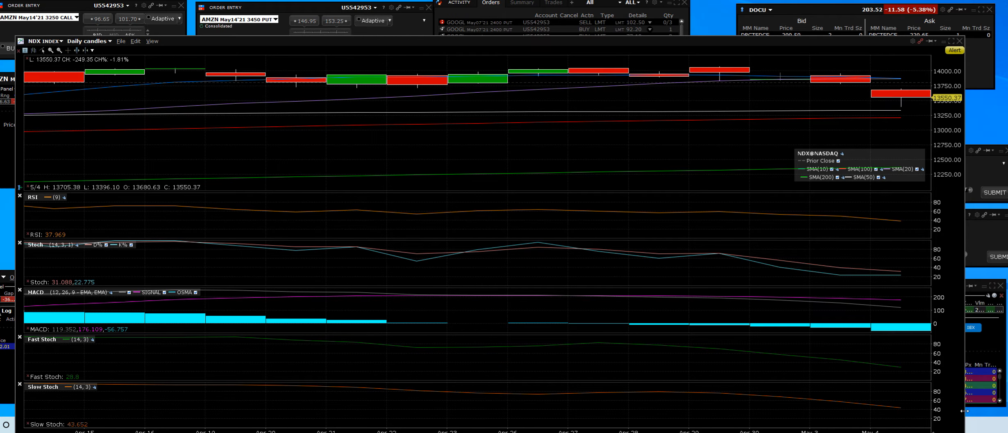
mouse_move(912, 337)
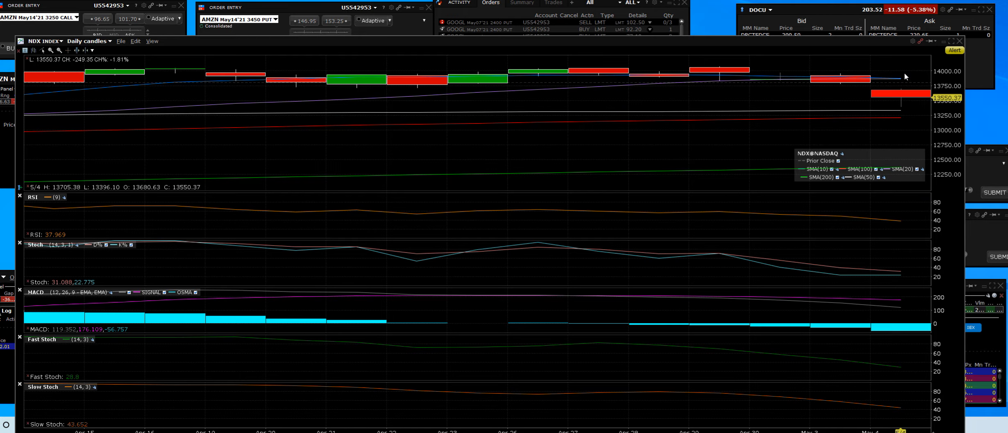
mouse_move(904, 349)
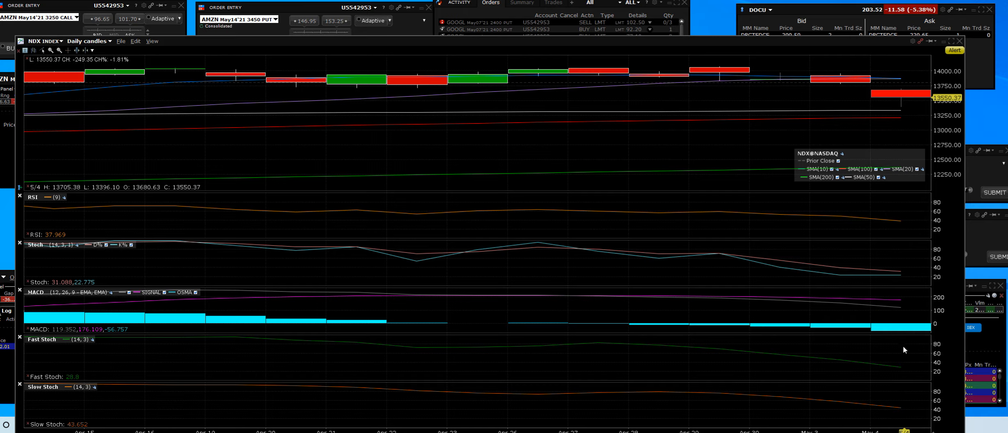
mouse_move(902, 333)
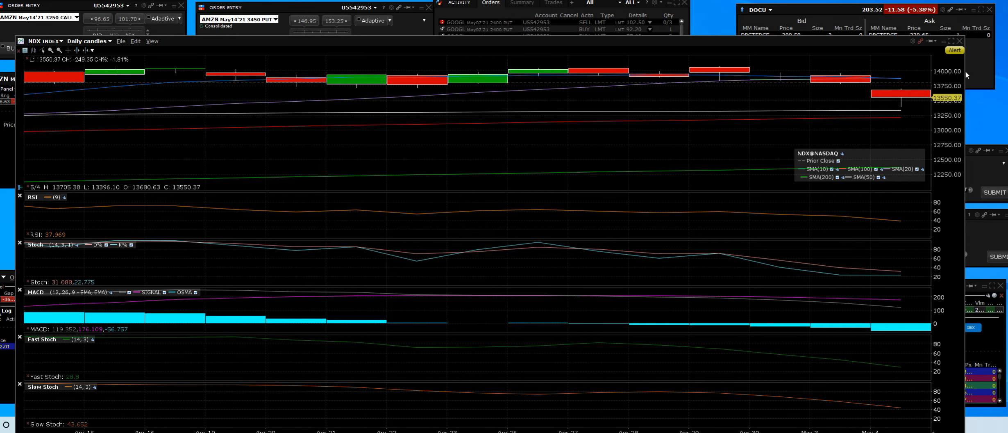
mouse_move(903, 113)
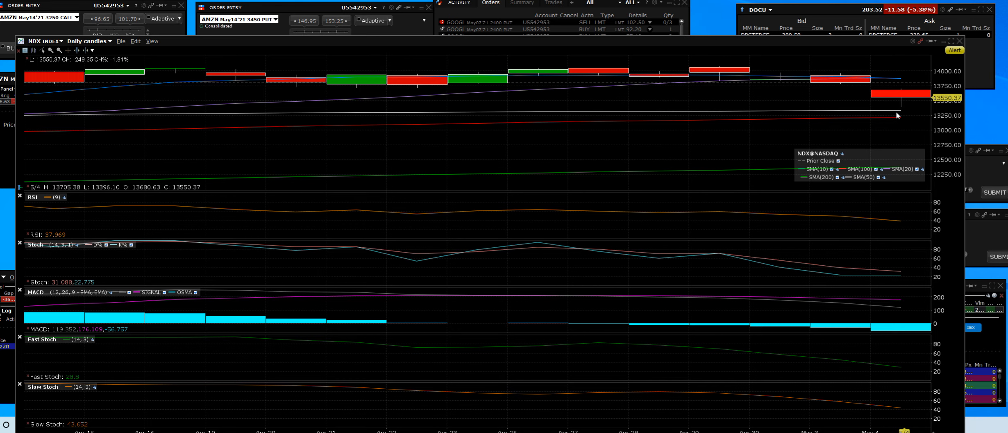
mouse_move(906, 98)
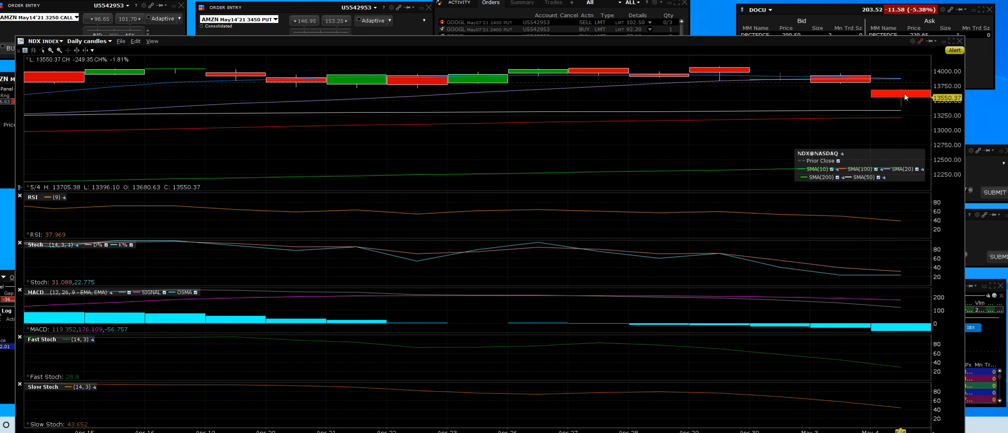
mouse_move(901, 121)
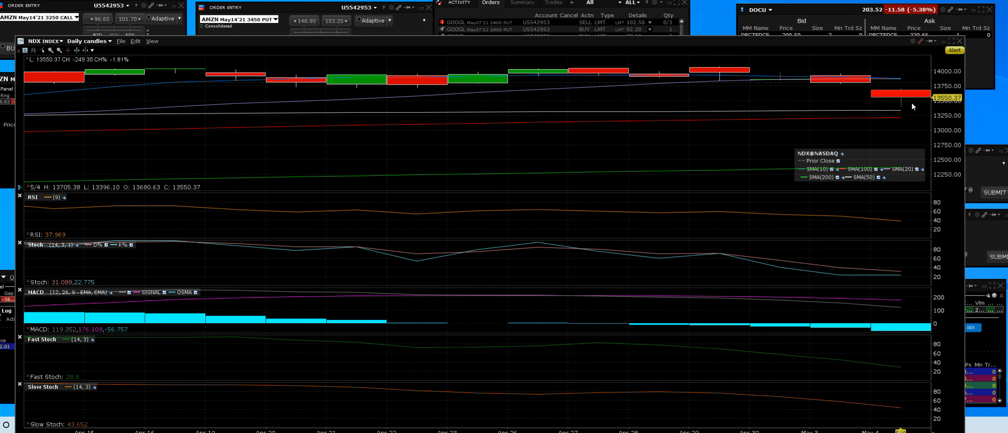
mouse_move(895, 128)
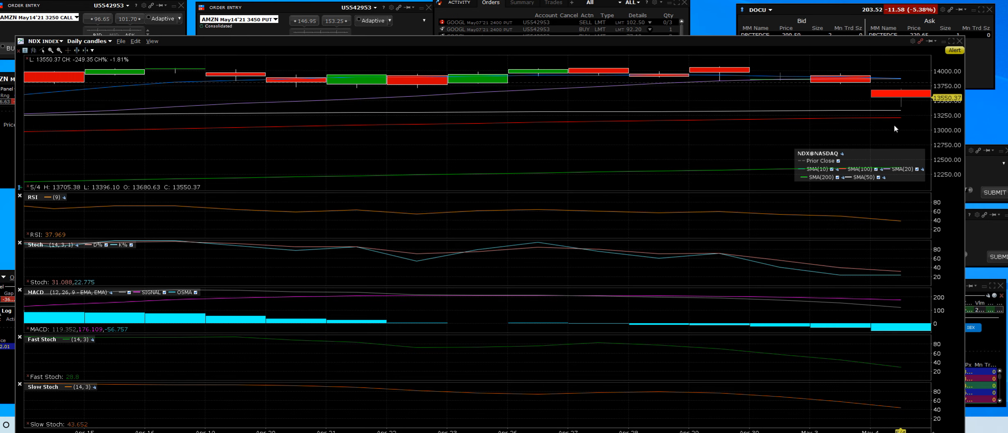
mouse_move(904, 85)
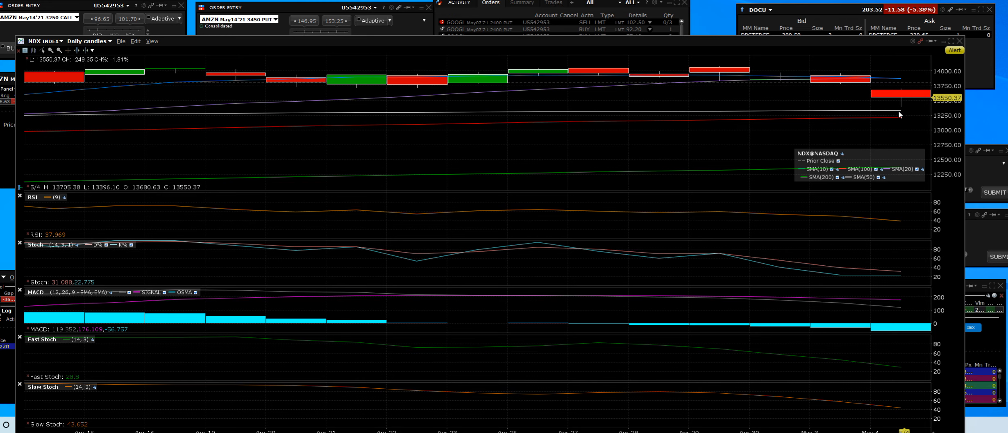
mouse_move(891, 122)
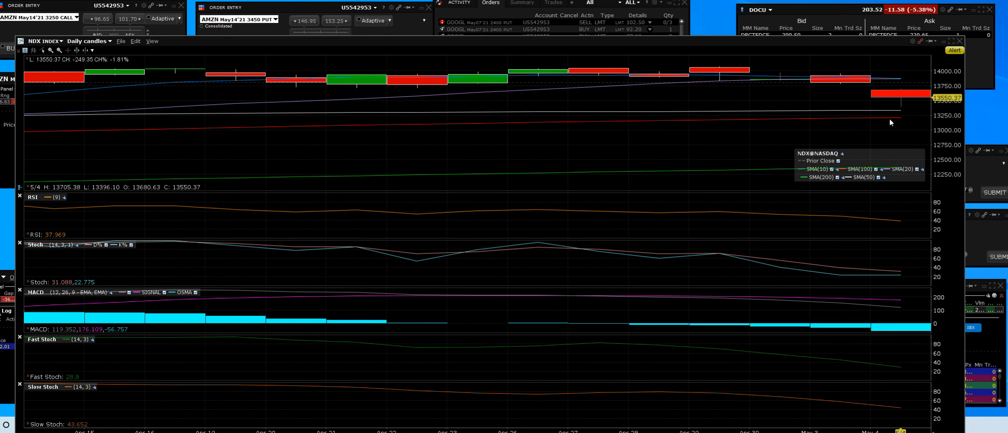
mouse_move(929, 135)
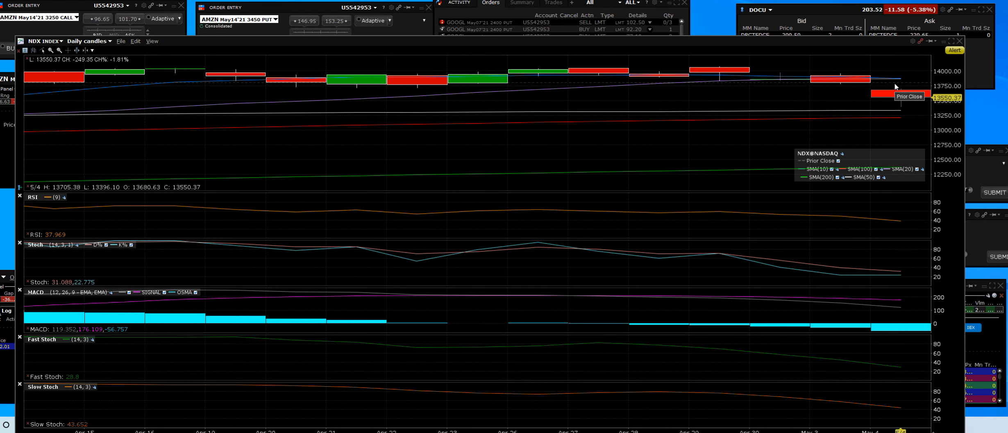
mouse_move(869, 90)
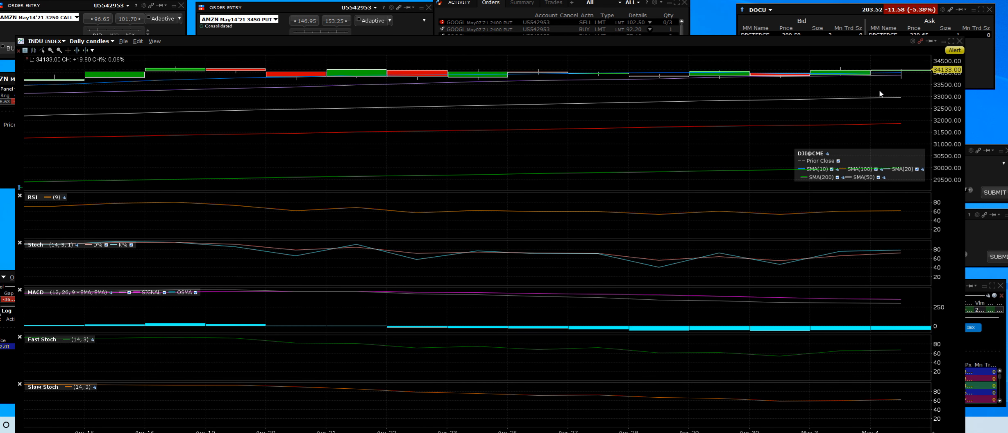
mouse_move(905, 72)
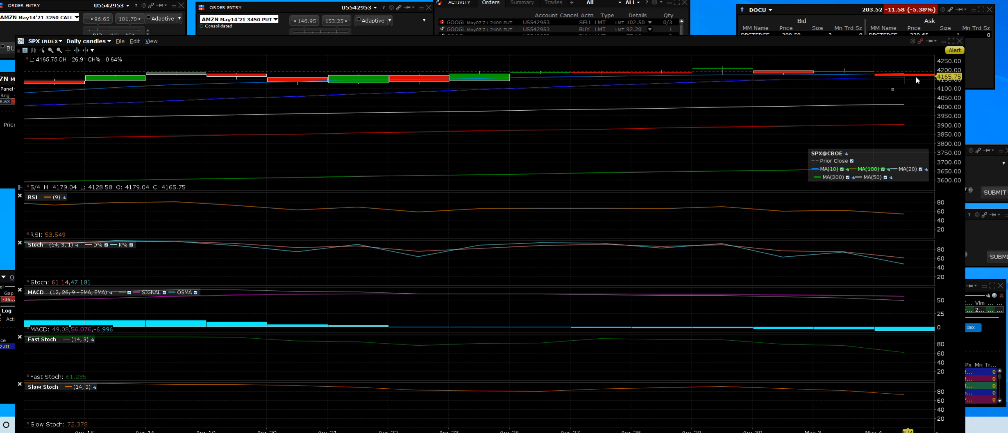
mouse_move(918, 85)
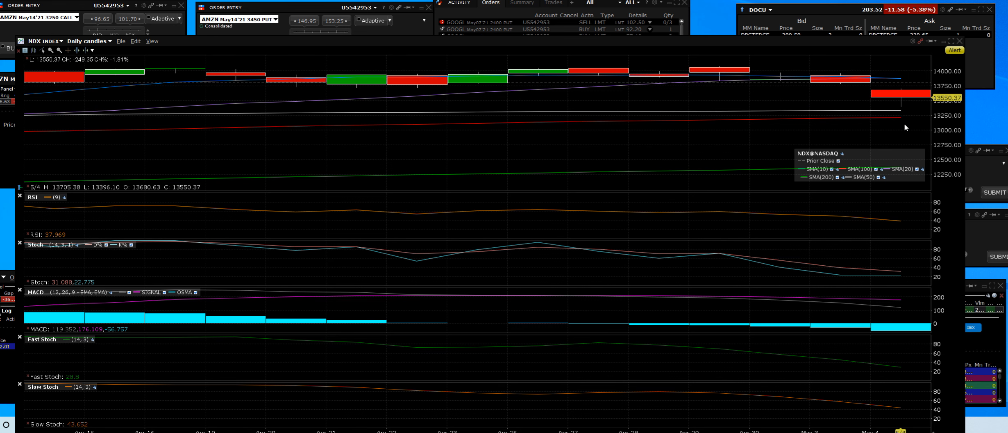
mouse_move(906, 118)
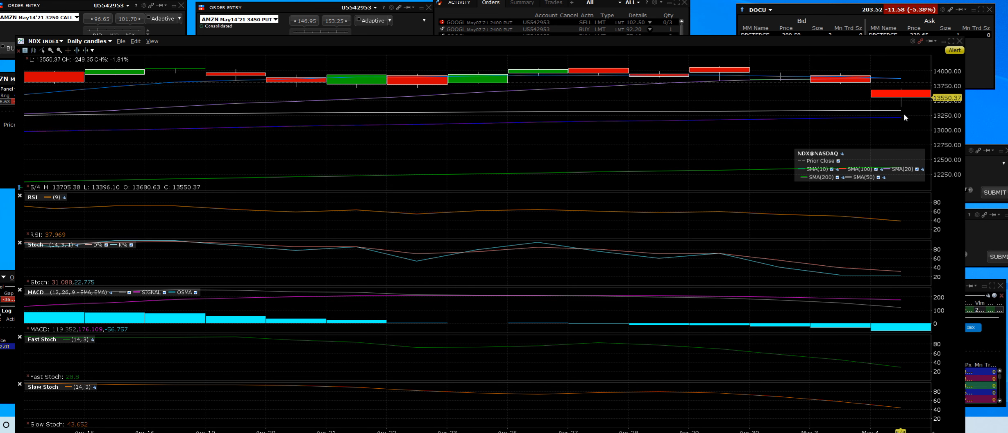
mouse_move(897, 120)
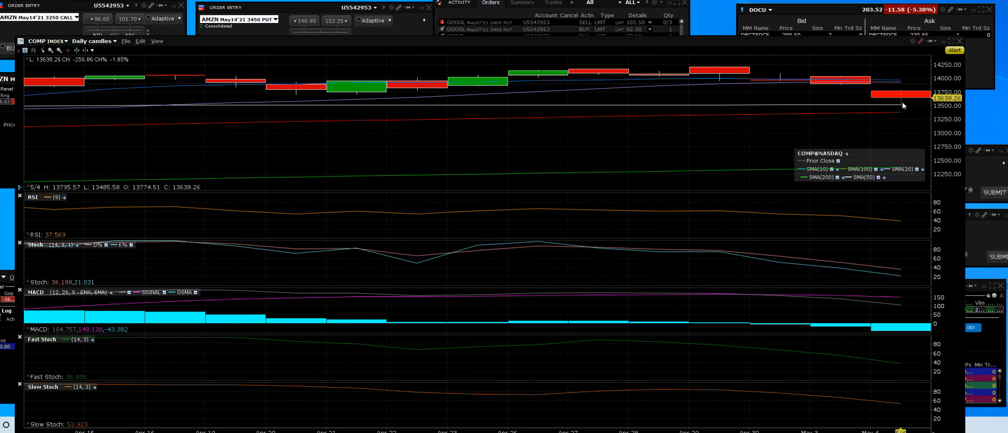
mouse_move(903, 86)
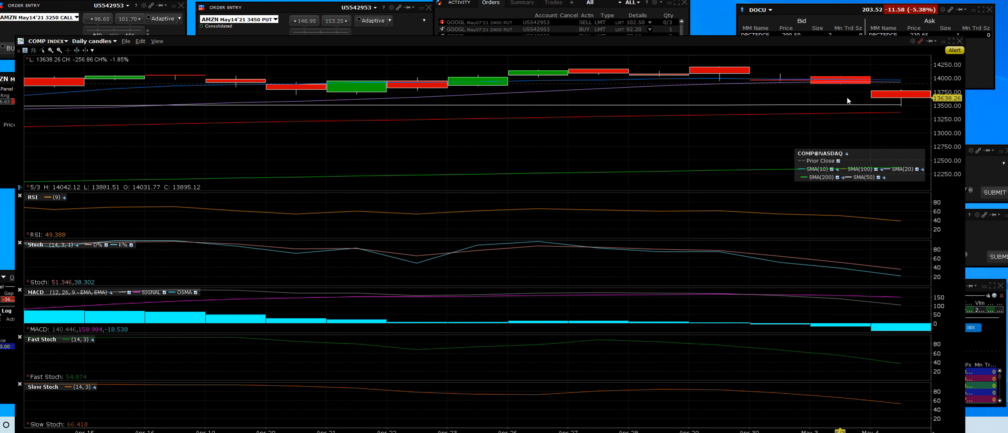
mouse_move(847, 92)
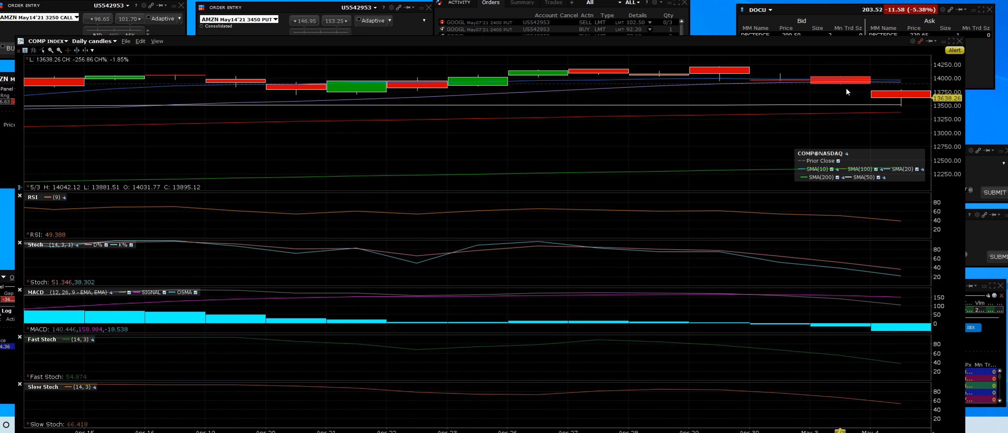